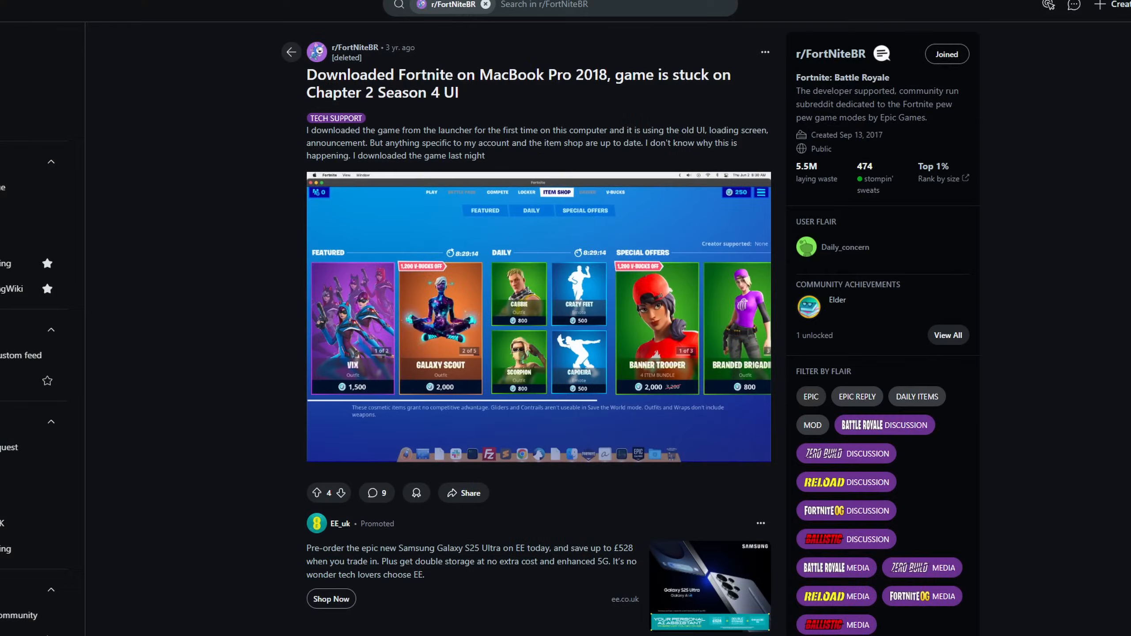
scroll(down, 3)
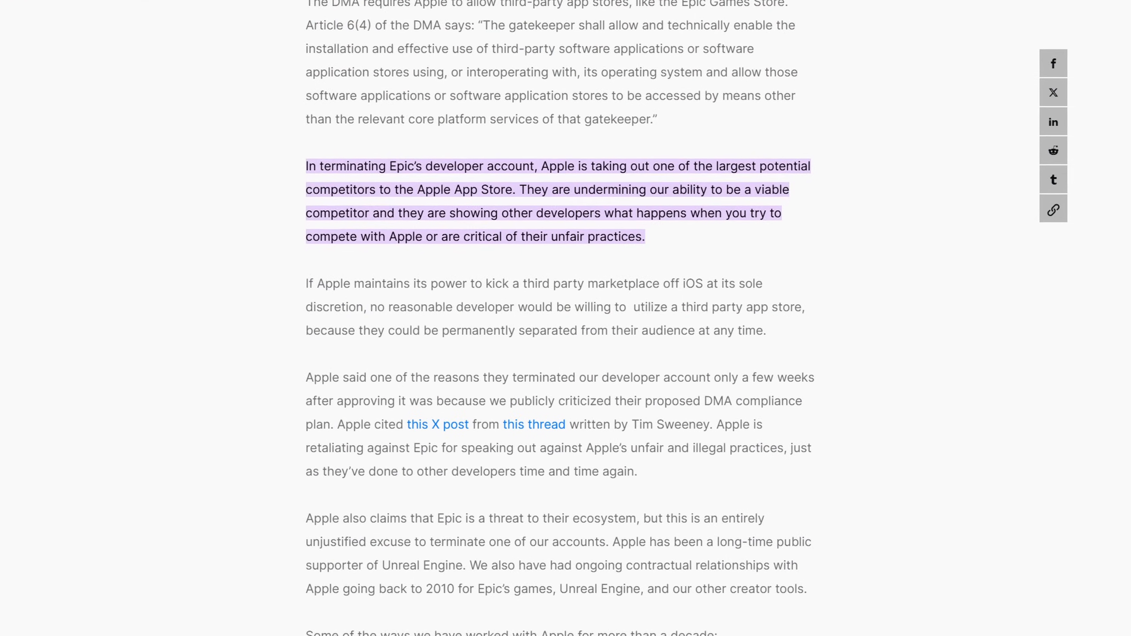
scroll(down, 3)
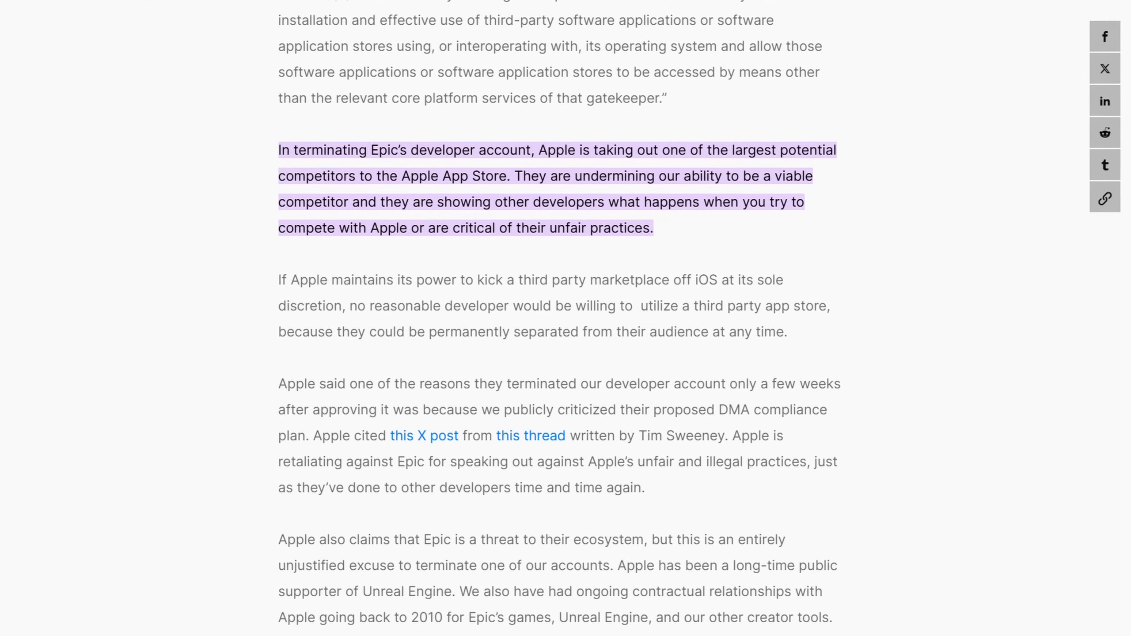